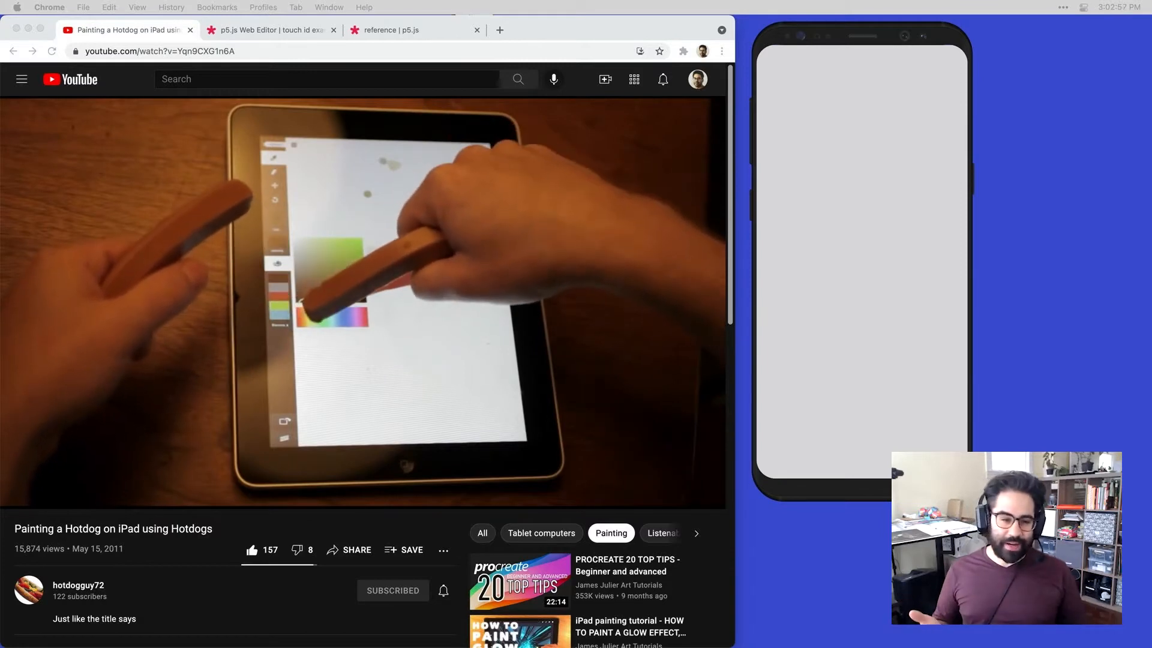
Switch from the YouTube video to the touch id example sketch in the editor
left_click(131, 29)
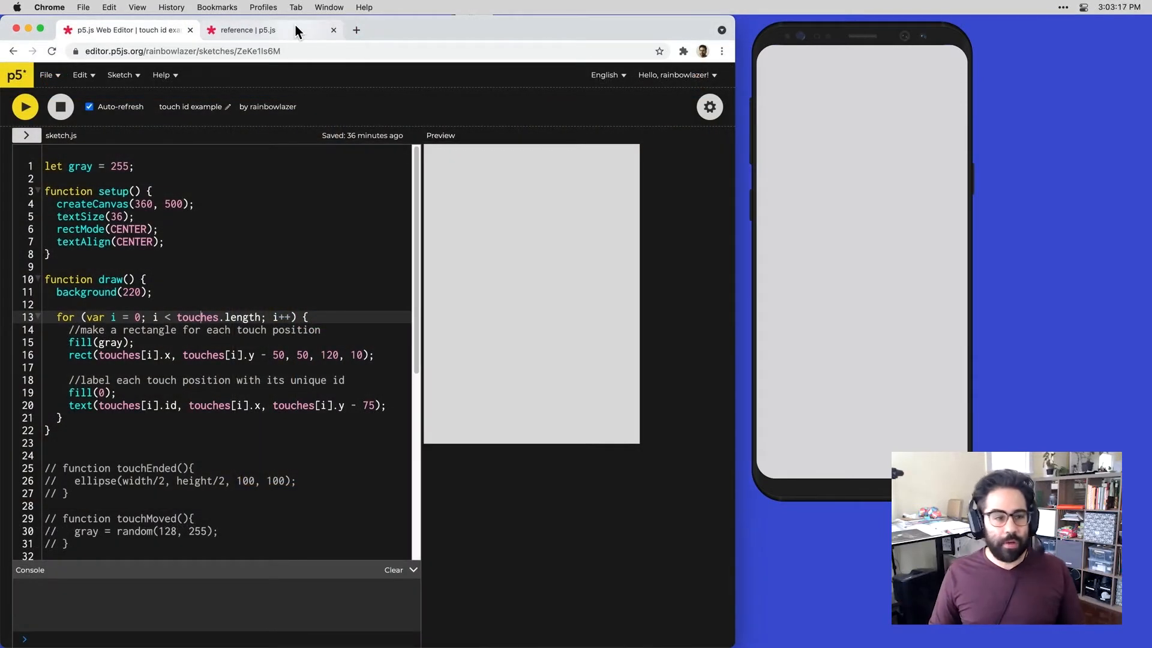
mouse_move(273, 30)
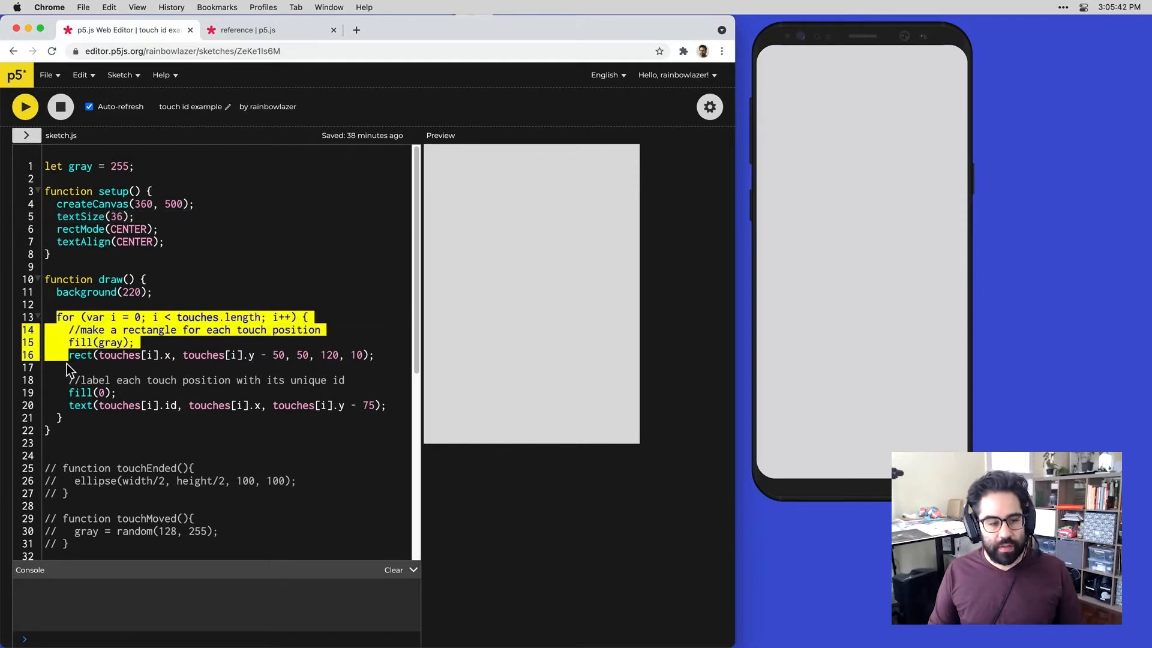
left_click_drag(68, 342, 64, 418)
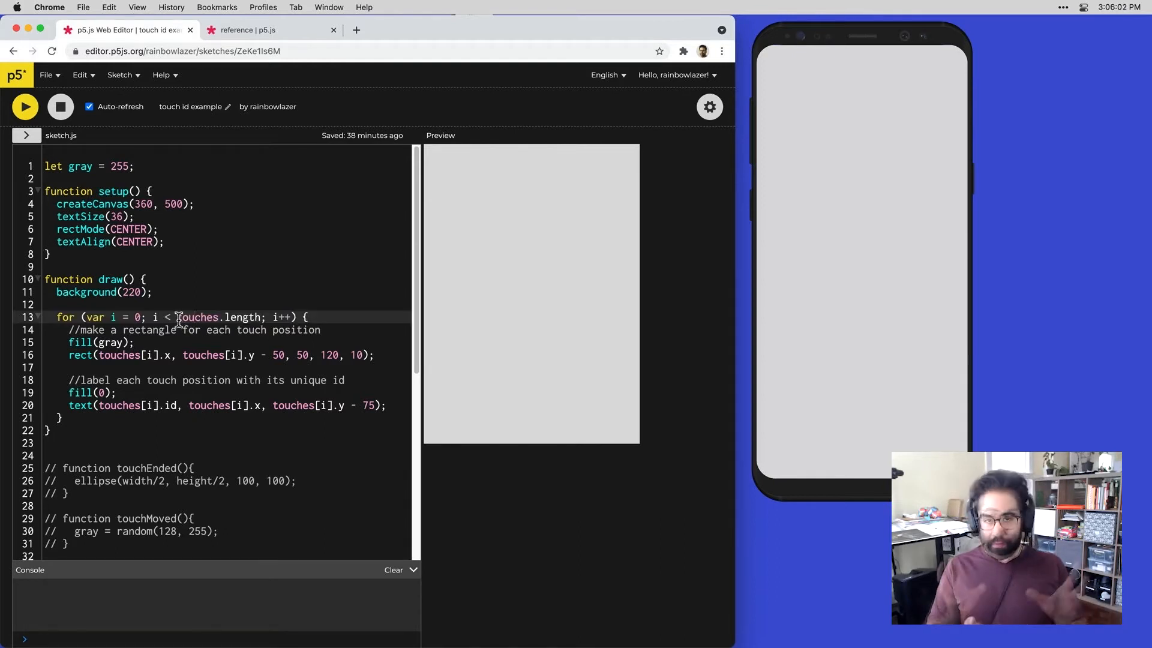
double_click(216, 317)
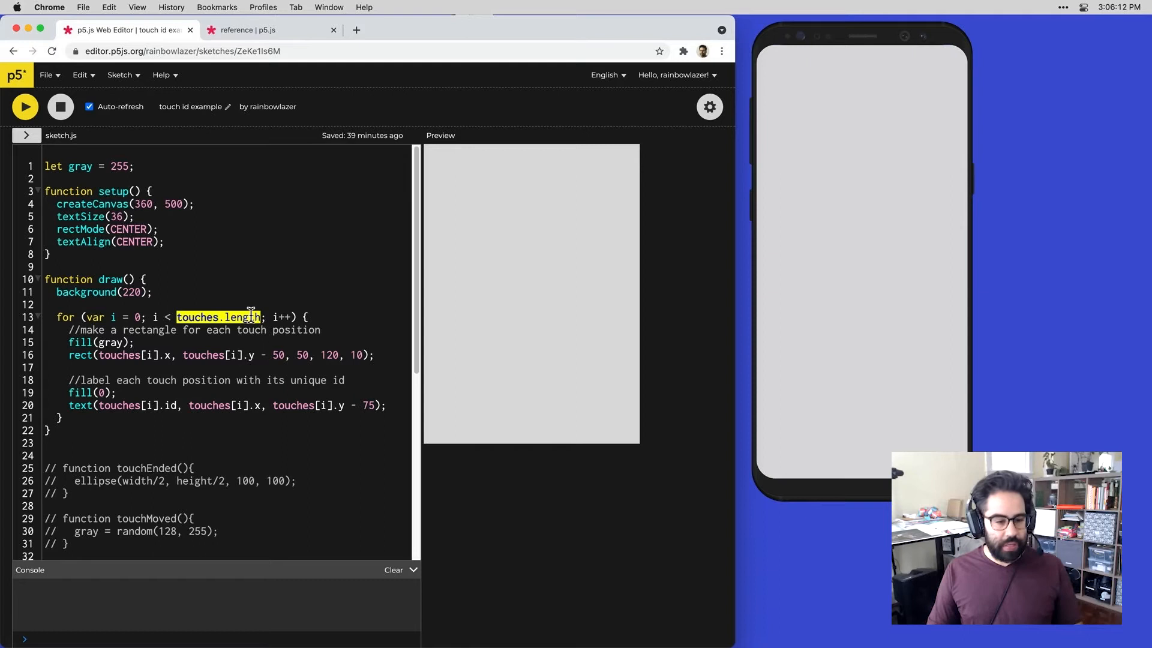
left_click(58, 354)
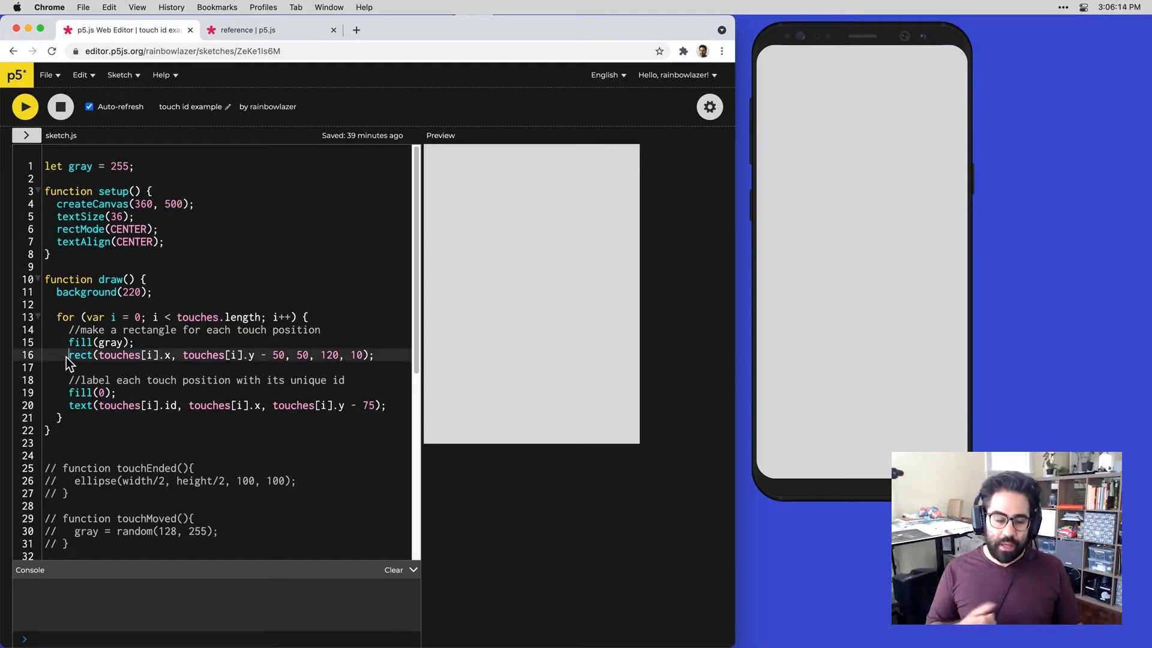
left_click_drag(68, 355, 377, 355)
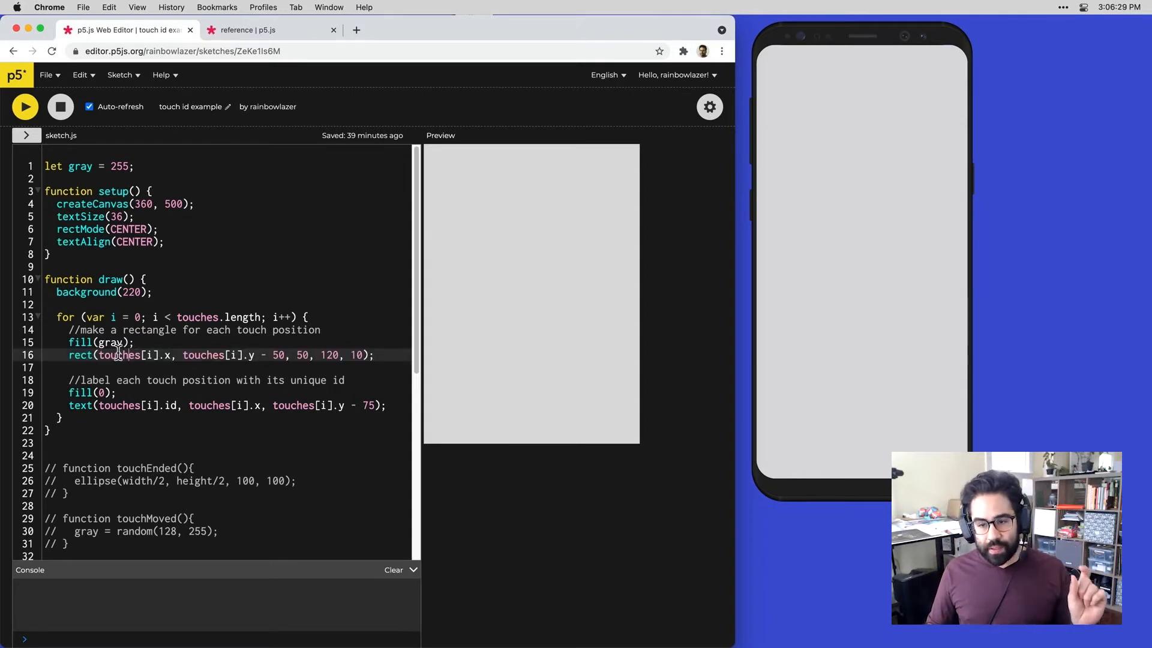
double_click(122, 355)
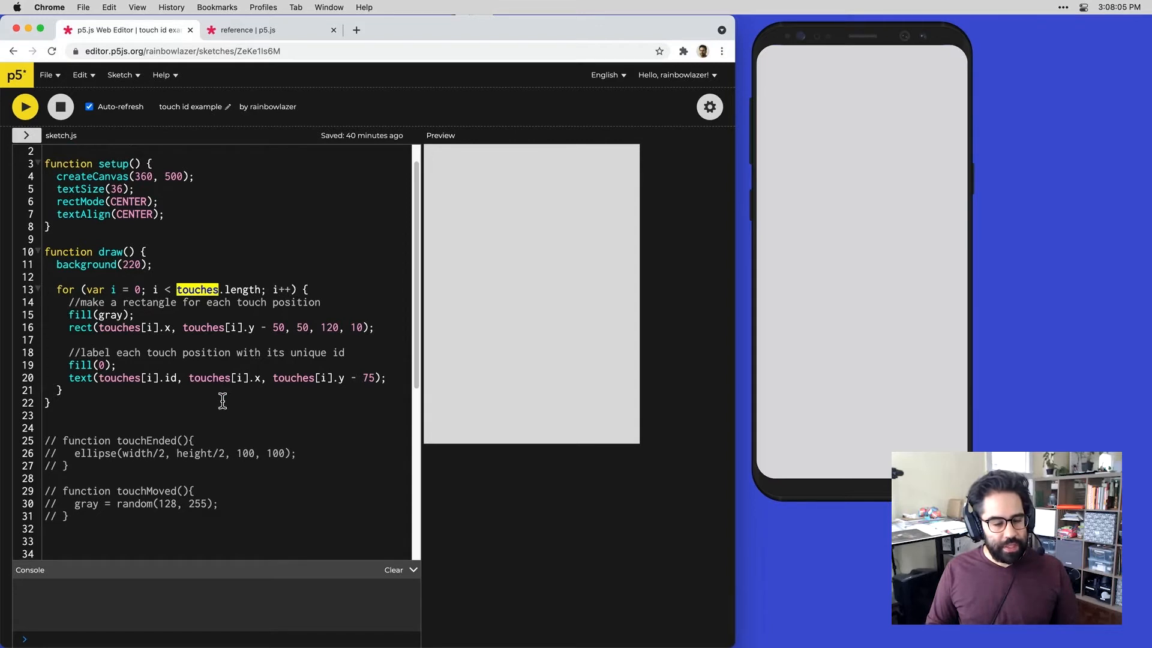
scroll("down", 3)
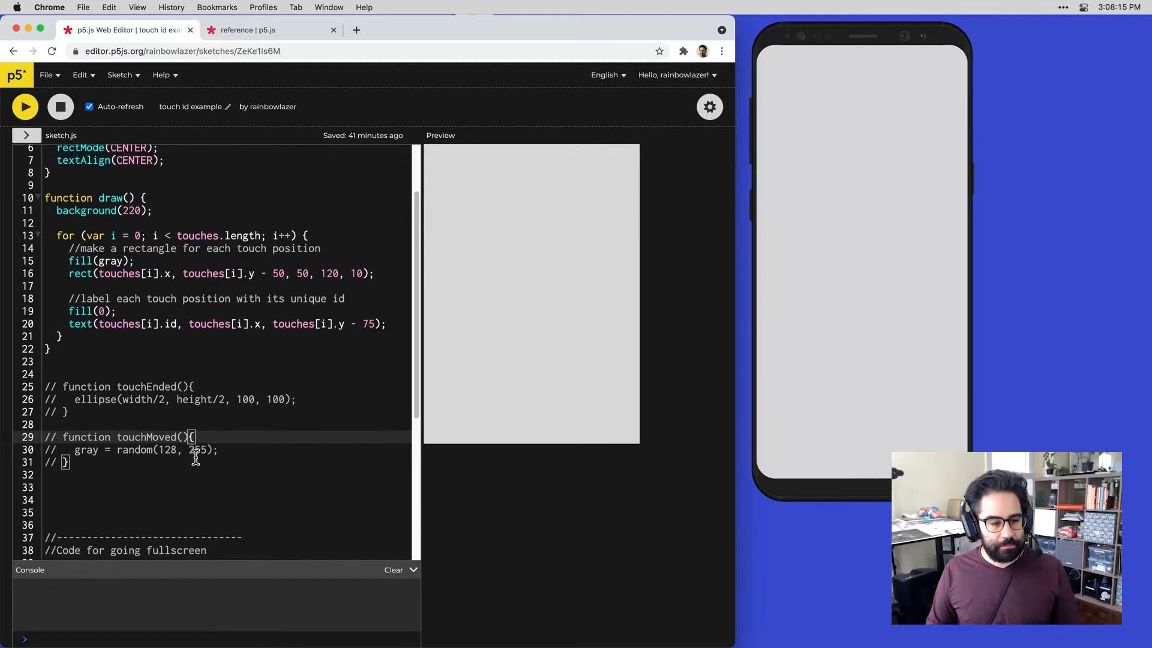
scroll("down", 3)
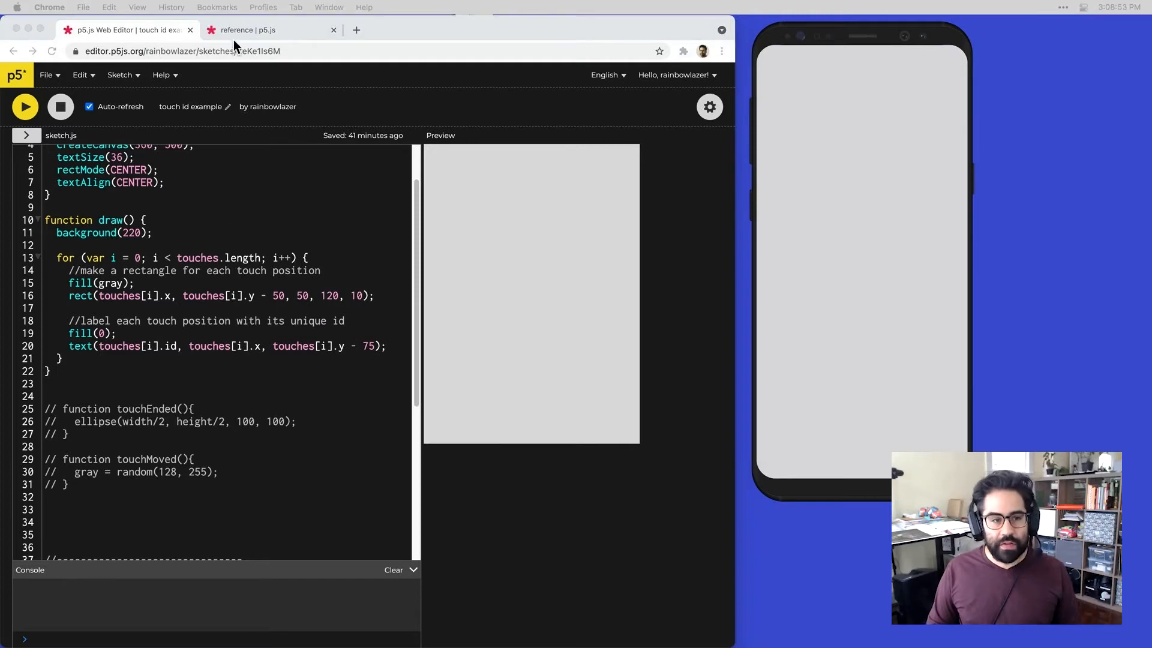
Browse the reference's Touch events section (touches, touchStarted, touchMoved, touchEnded), then return to the sketch
left_click(255, 30)
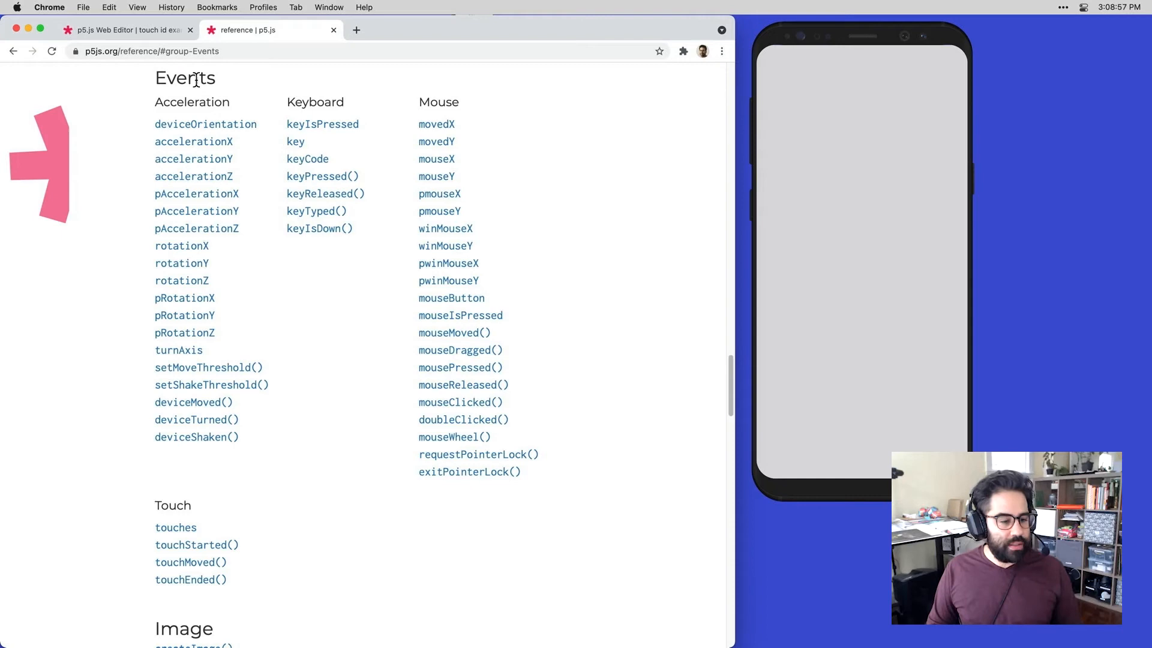
scroll("down", 3)
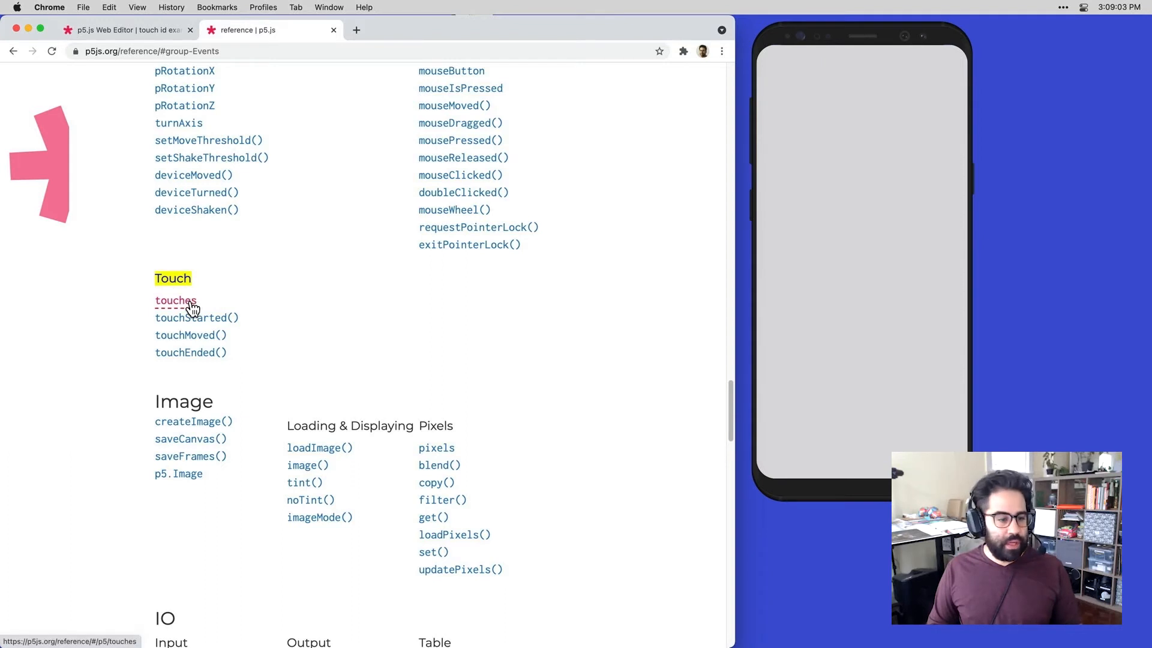
scroll("down", 3)
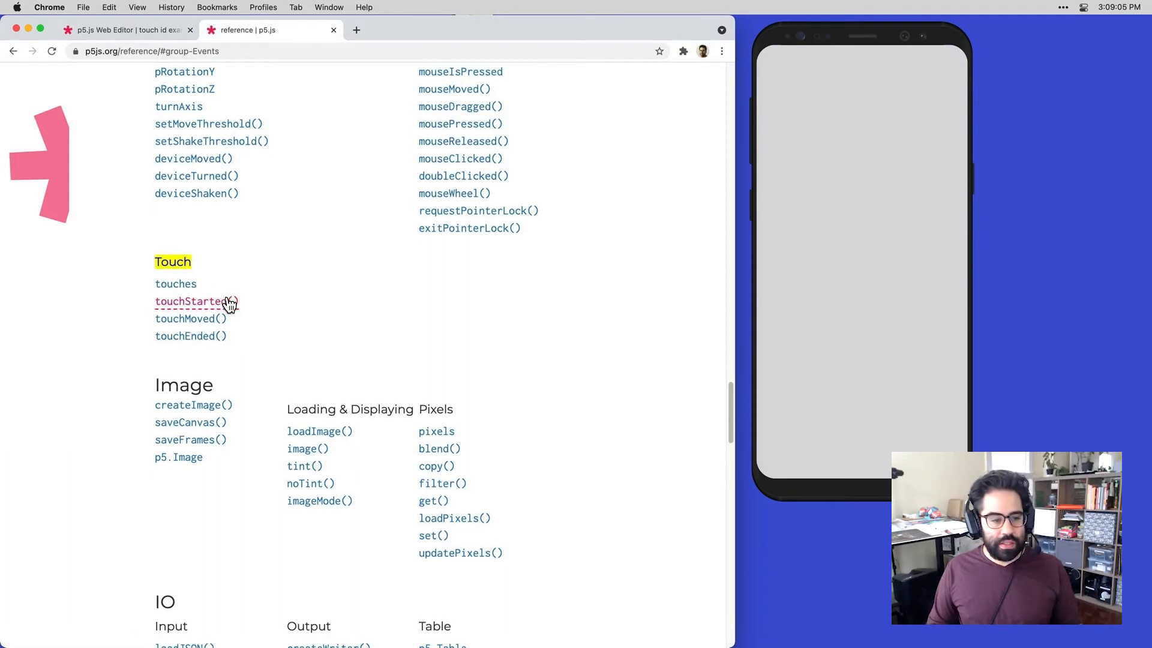
scroll("down", 3)
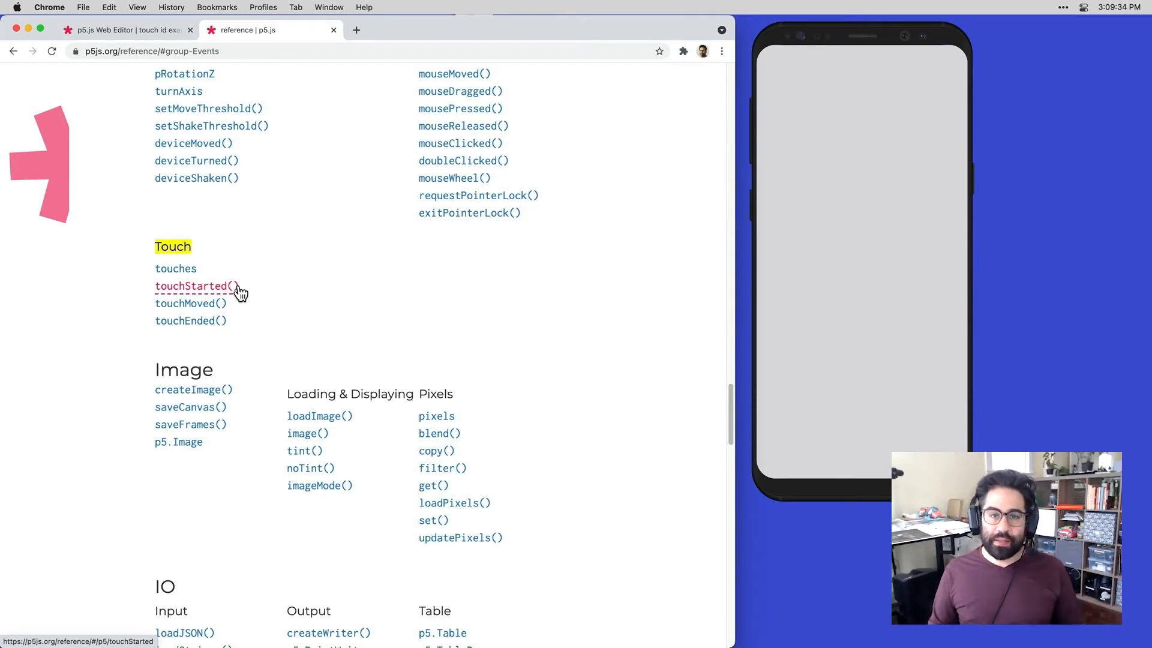
scroll("down", 3)
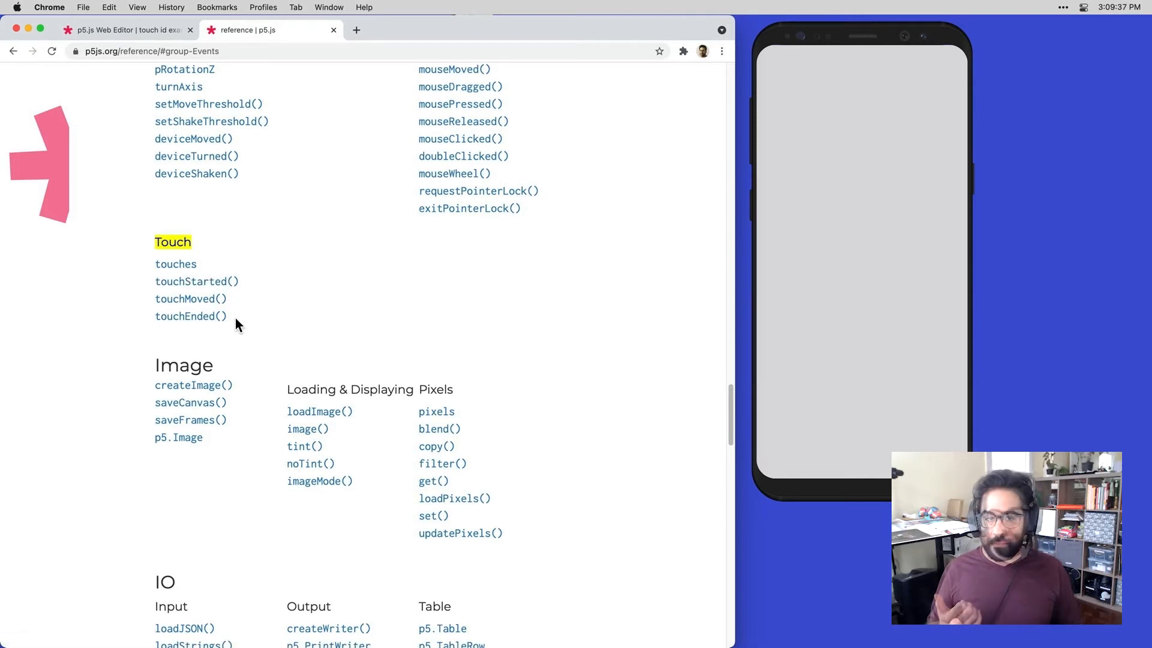
mouse_move(218, 321)
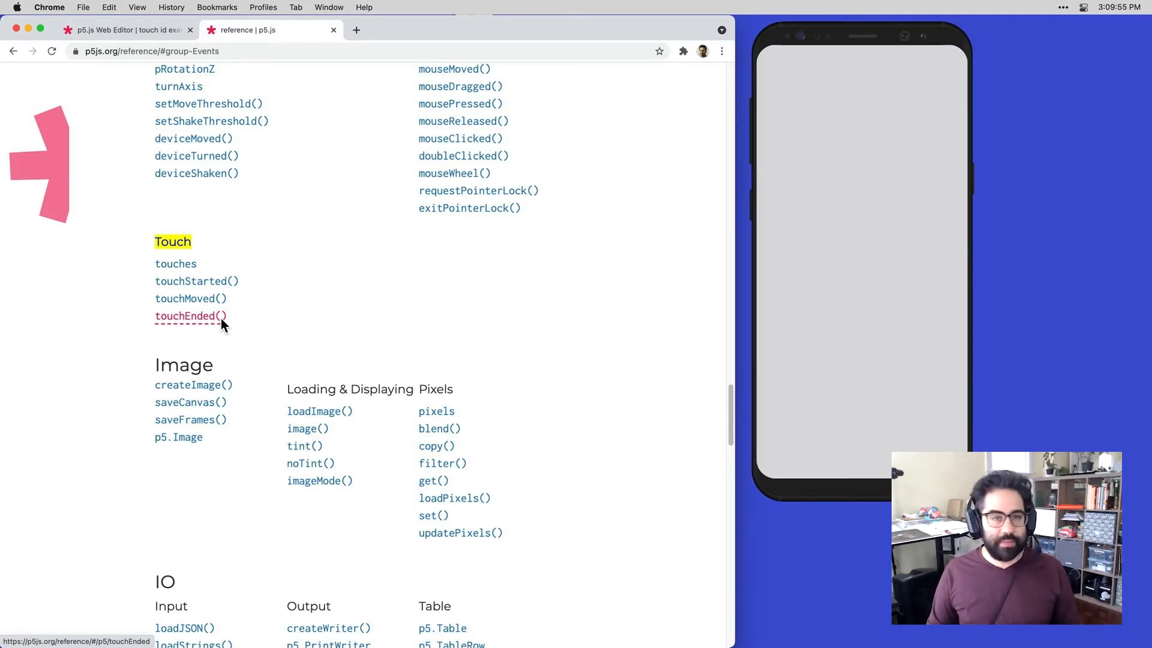
mouse_move(221, 305)
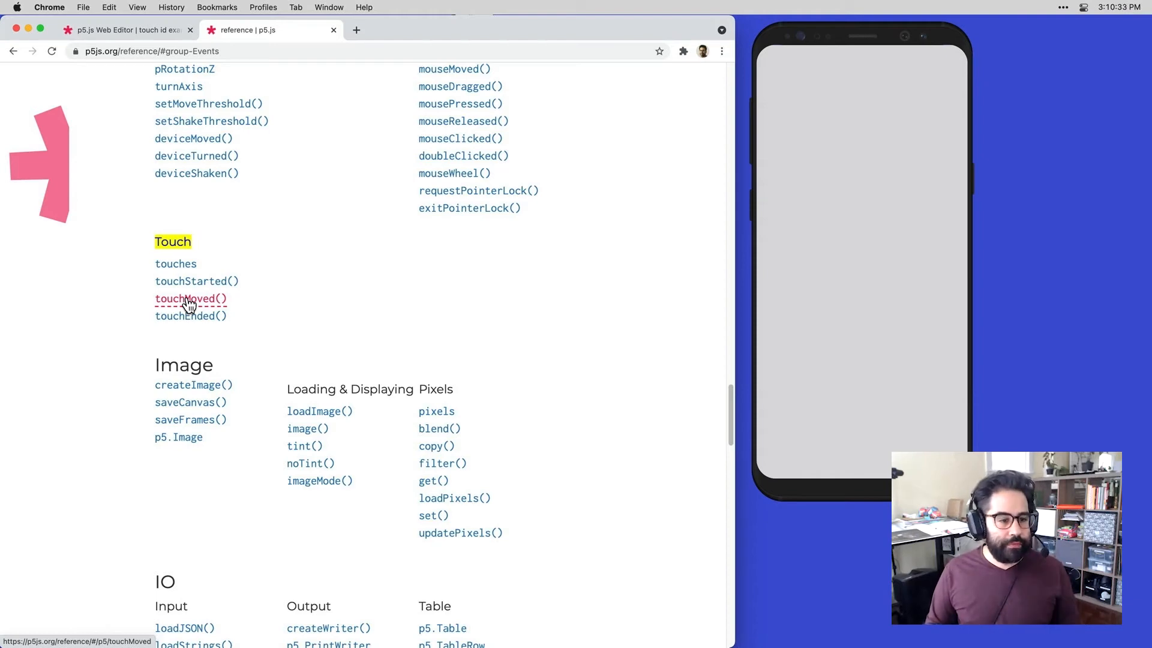
left_click(130, 30)
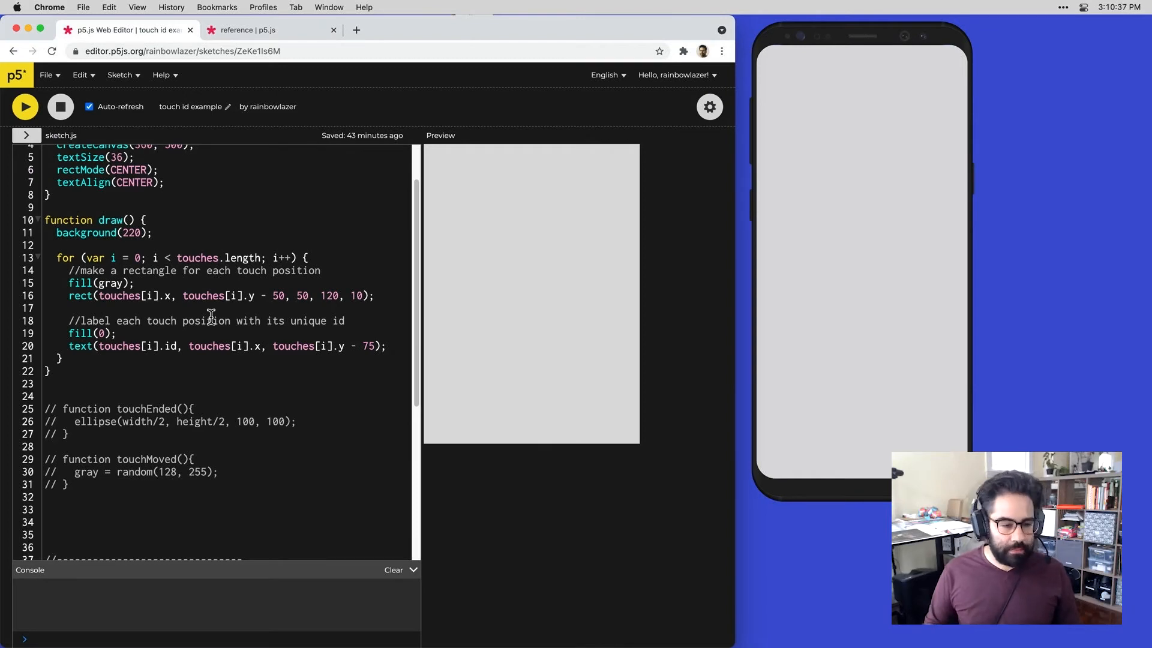
Uncomment the touchEnded function (lines 25-28) so it draws a centred ellipse
left_click(87, 444)
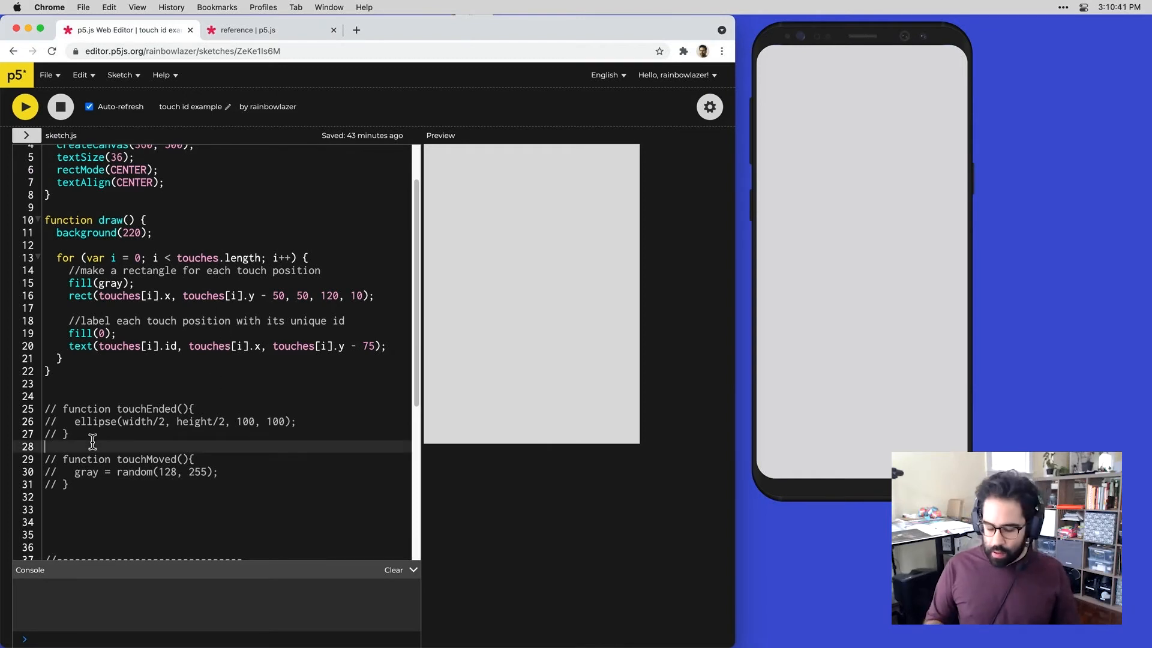
left_click_drag(45, 408, 73, 446)
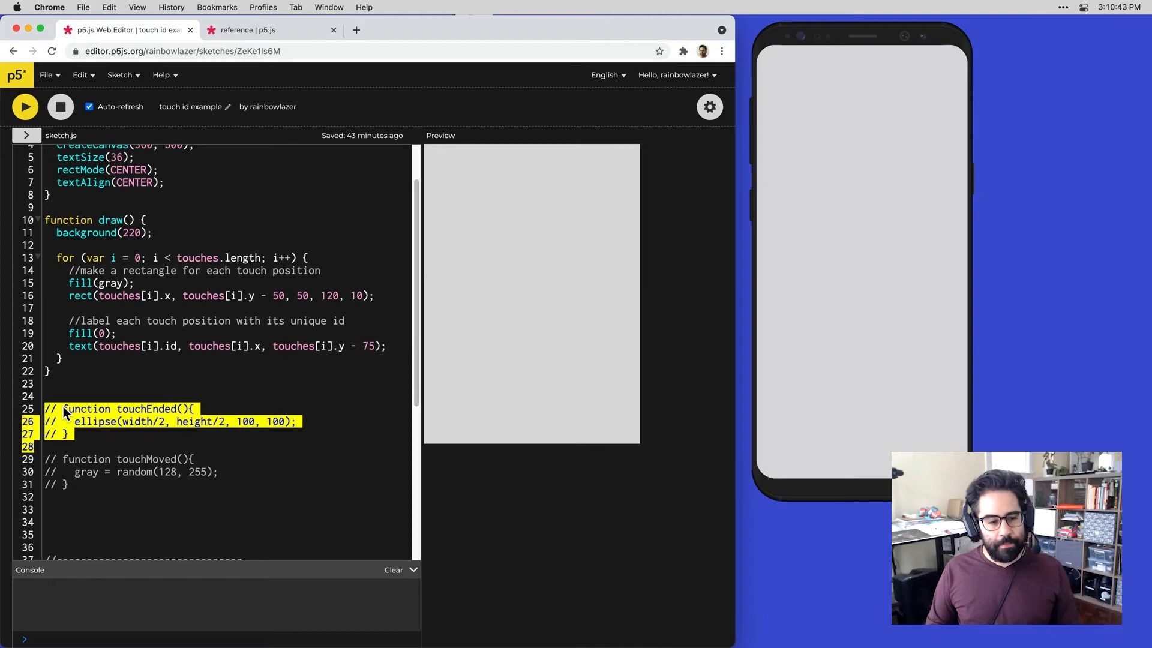
key("Cmd+/")
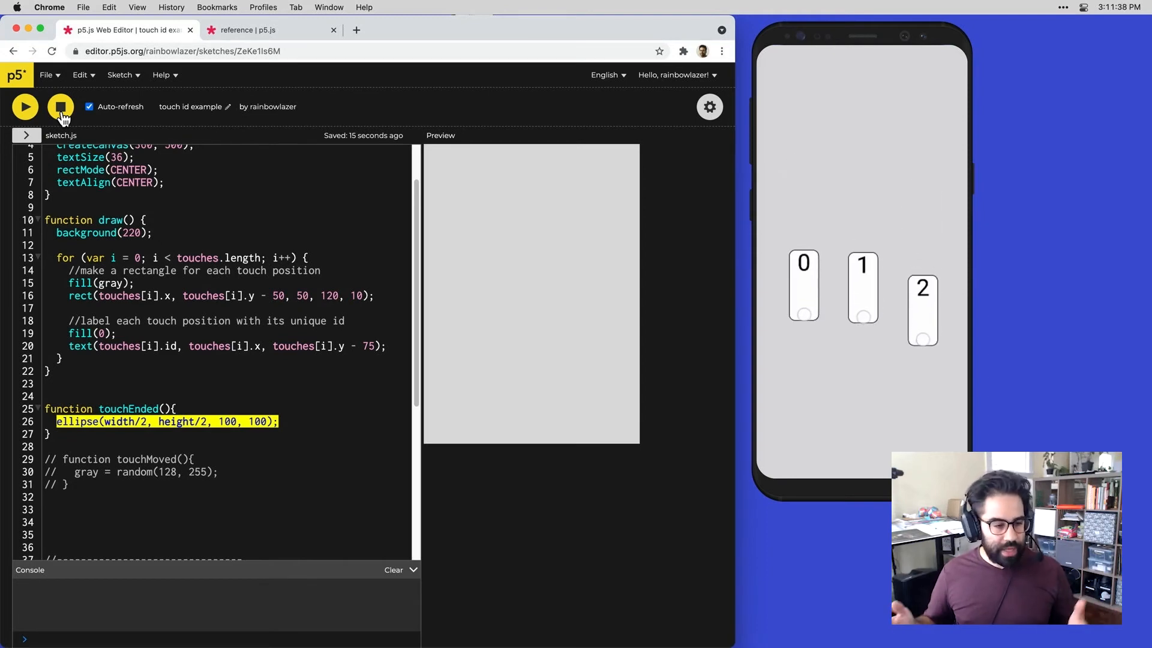
Stop the sketch and comment out touchEnded again, leaving touchMoved to randomize gray between 128 and 255
left_click(60, 106)
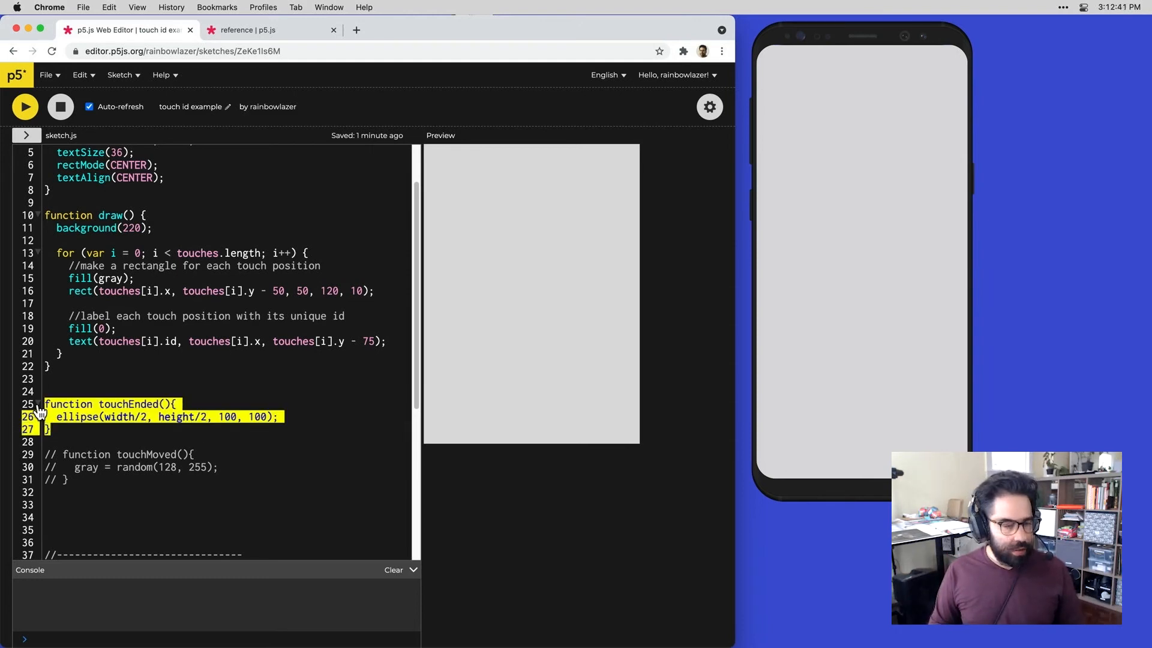
key("Cmd+/")
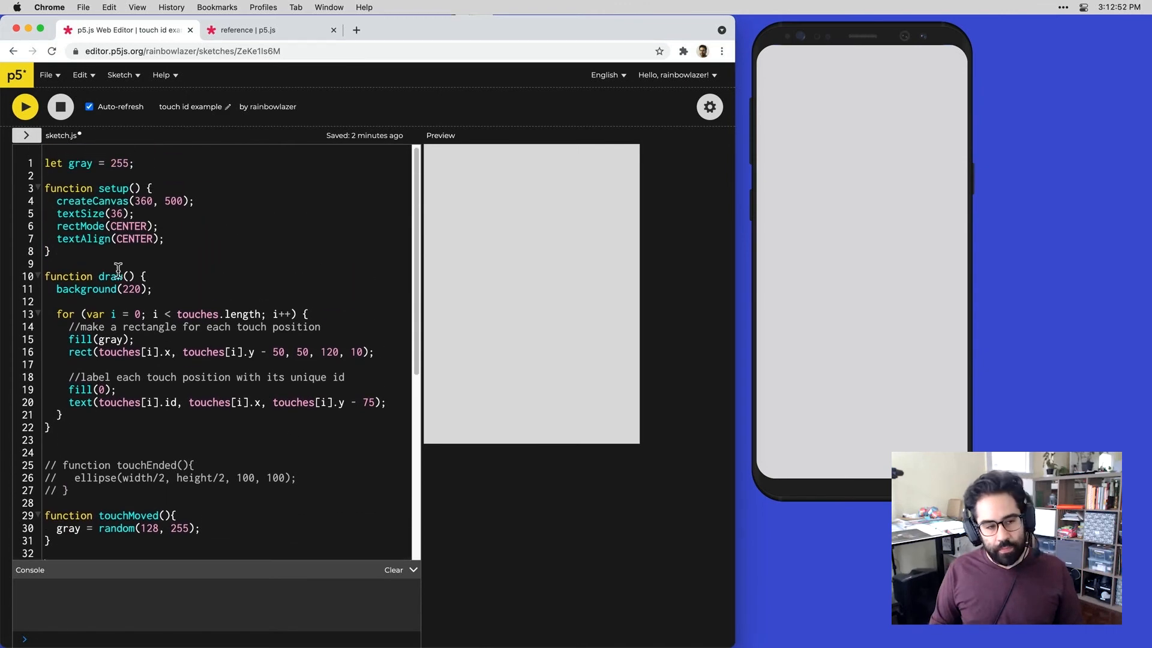
Highlight the gray variable, its starting value 255 and fill(gray), then save the sketch
double_click(79, 164)
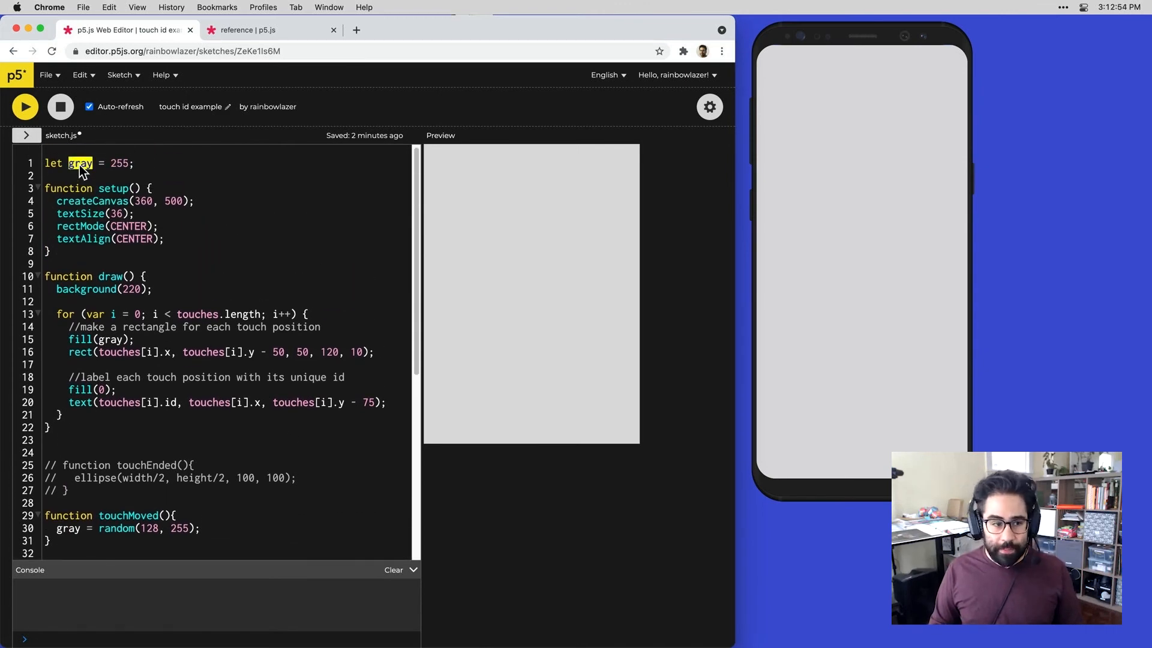
double_click(119, 164)
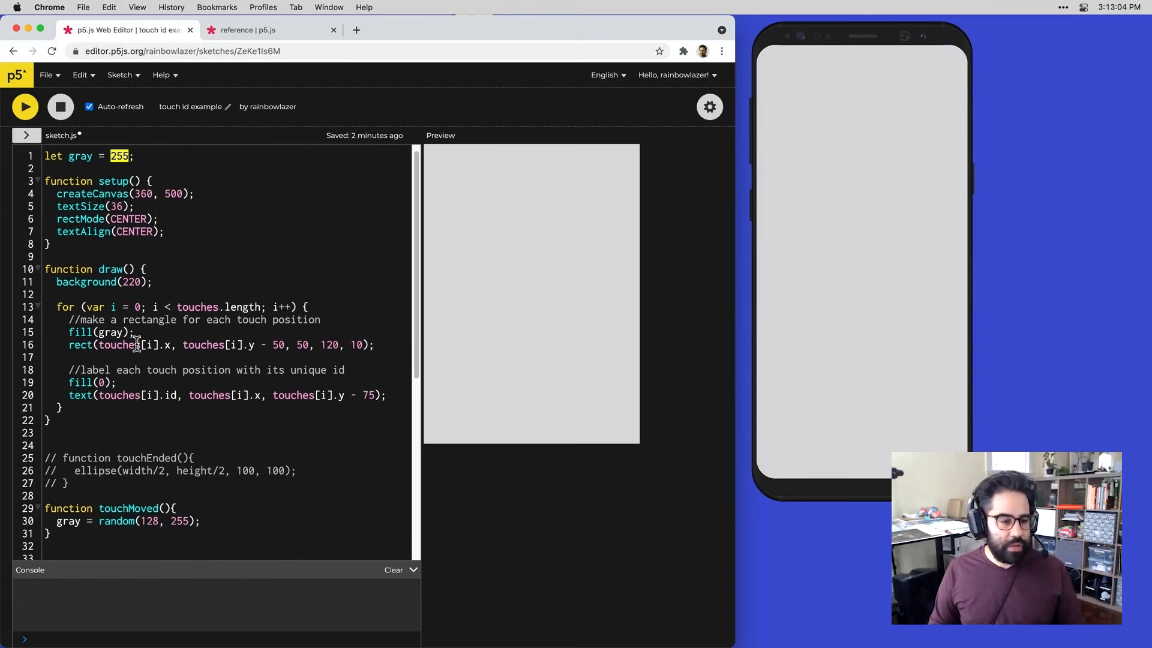
double_click(98, 331)
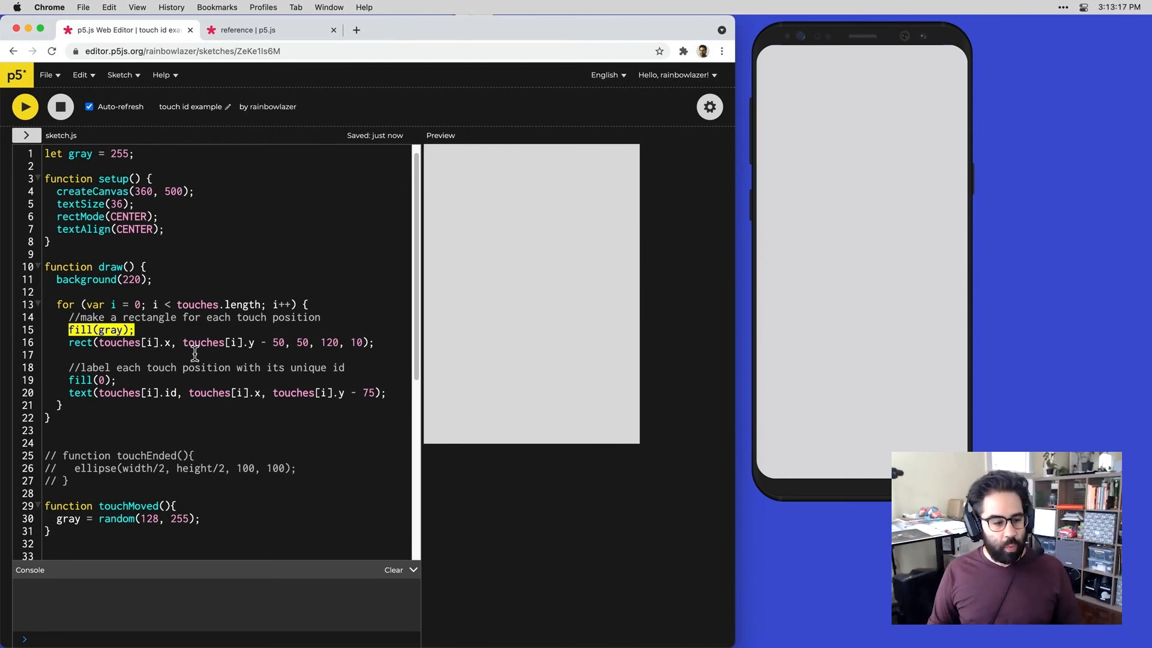
scroll("down", 3)
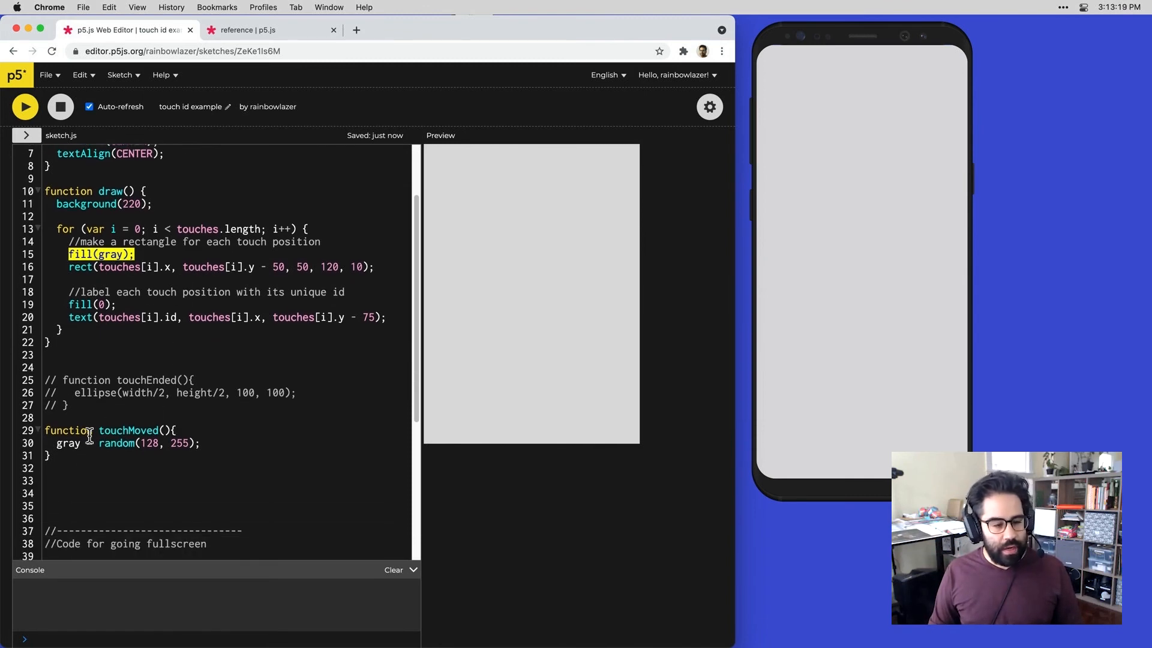